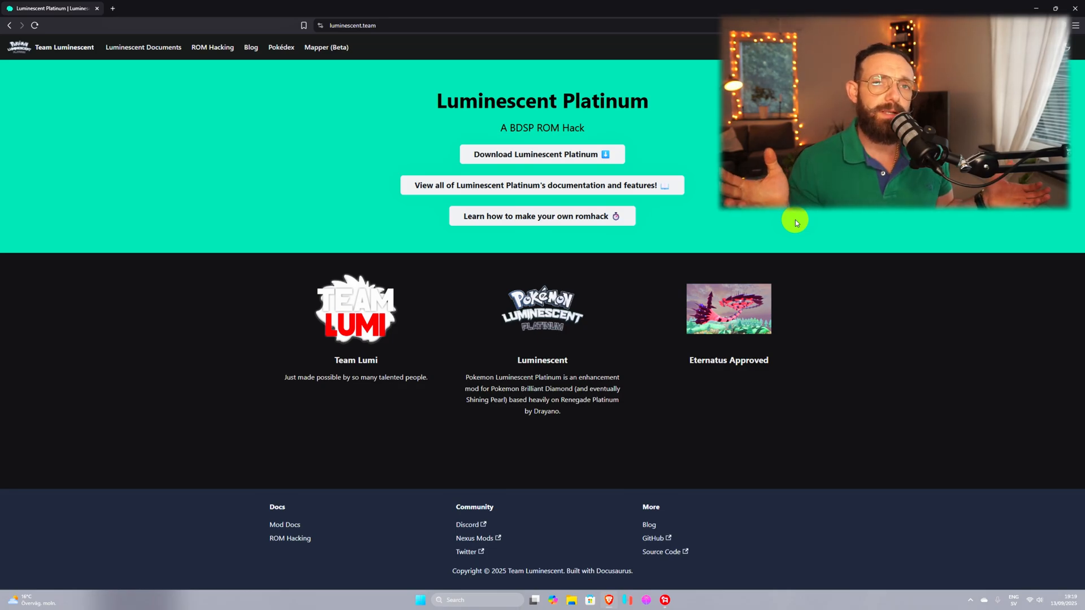
pyautogui.moveTo(527, 154)
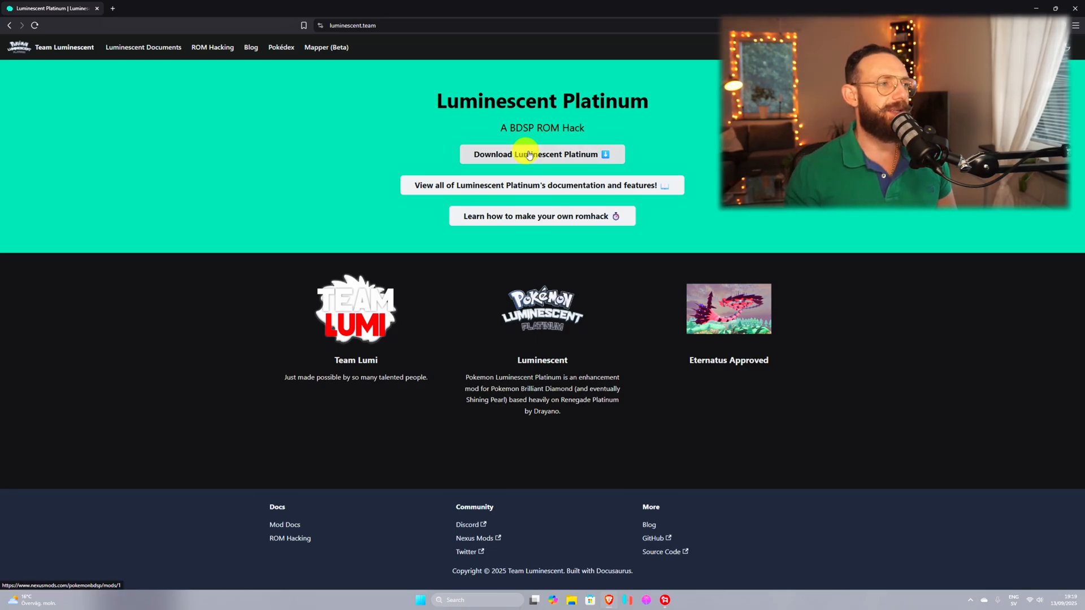
# Follow the 'Download Luminescent Platinum' link to its Nexus Mods page
pyautogui.click(542, 154)
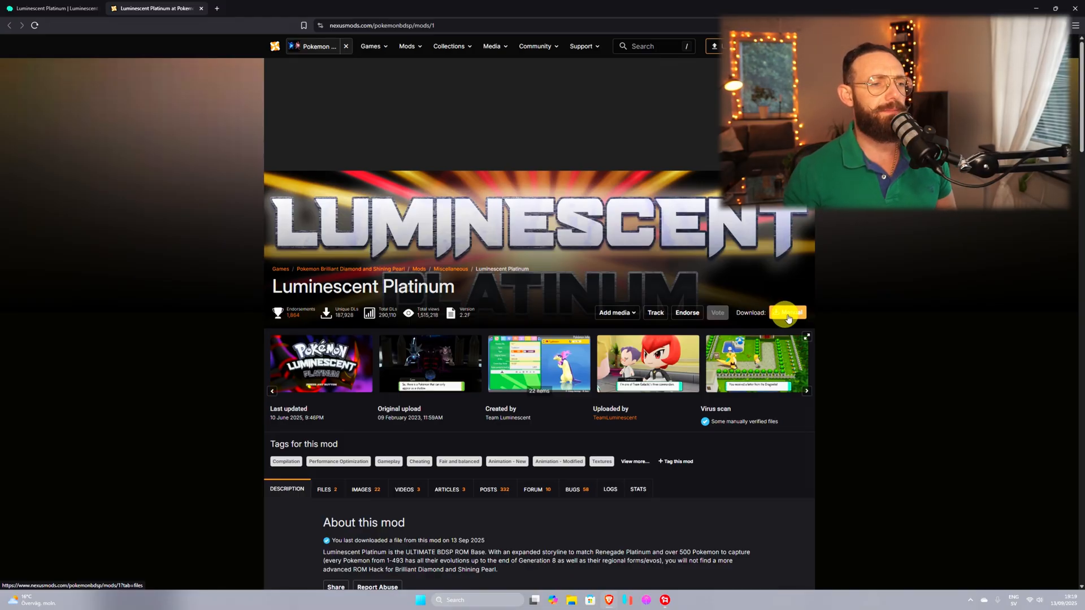
# Download the Luminescent Platinum 2.2F BD file manually via the free slow download
pyautogui.click(788, 313)
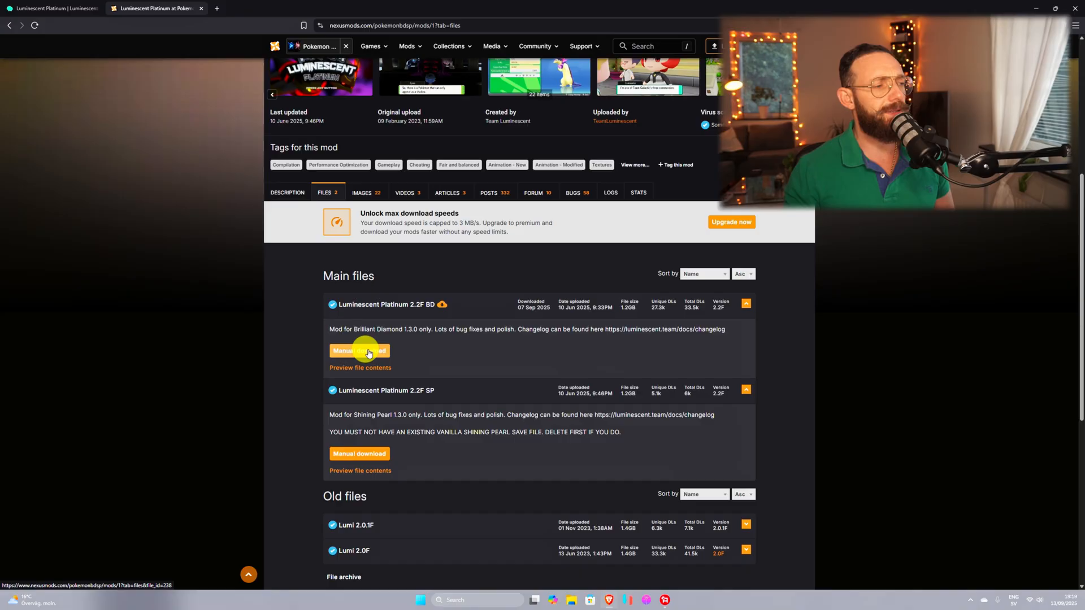
pyautogui.click(360, 351)
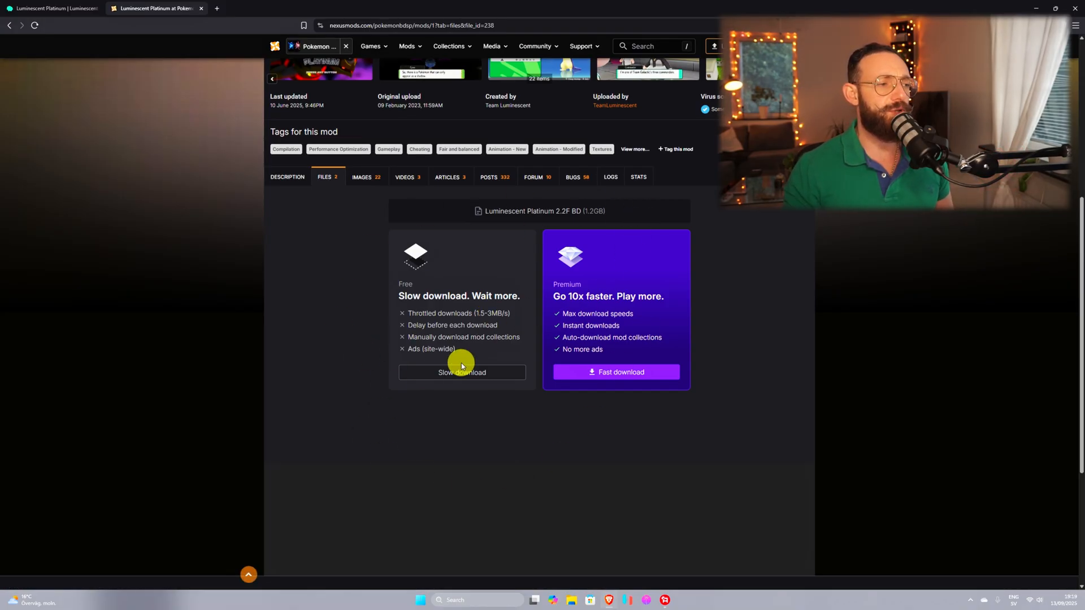
pyautogui.click(462, 373)
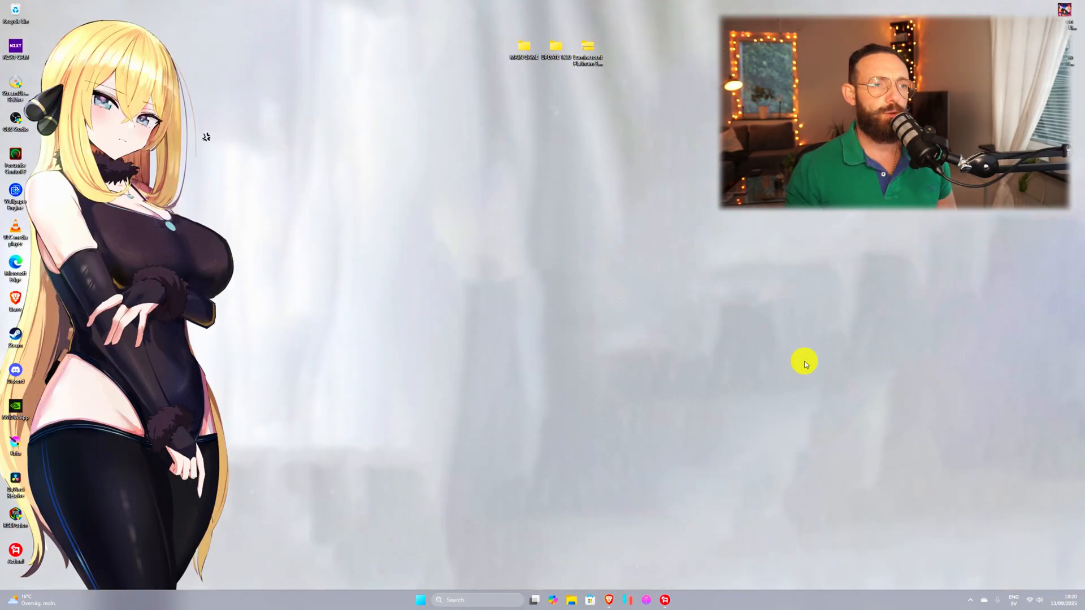
pyautogui.click(523, 45)
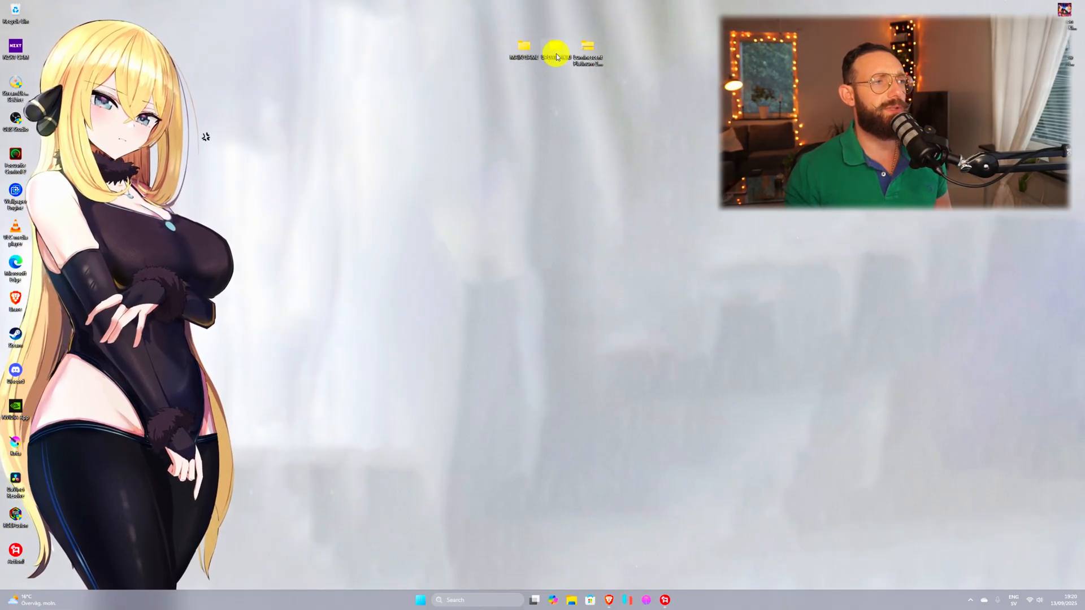
pyautogui.moveTo(671, 241)
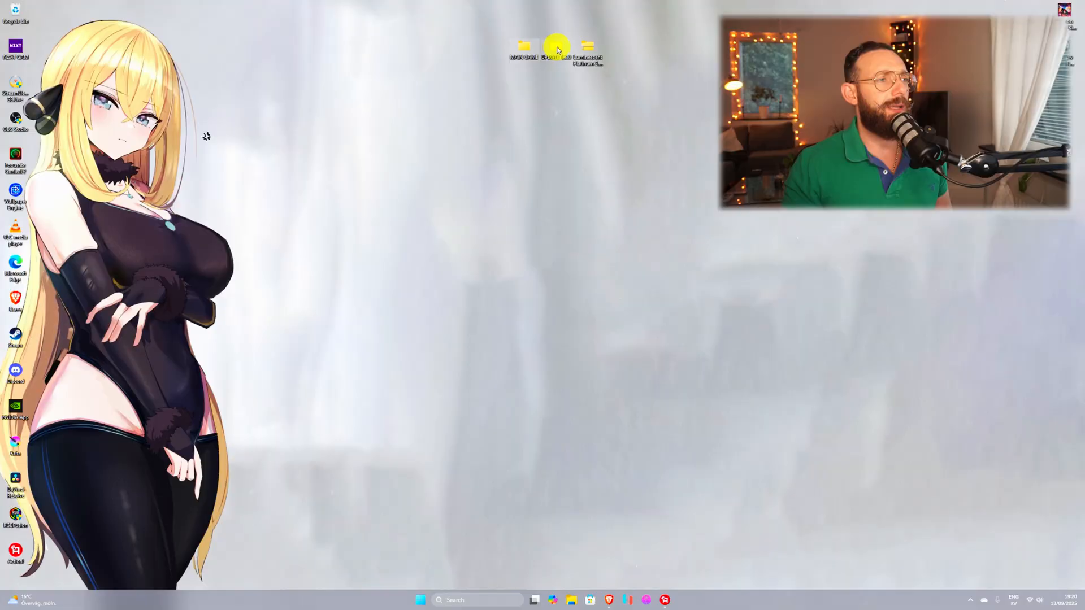
pyautogui.moveTo(624, 408)
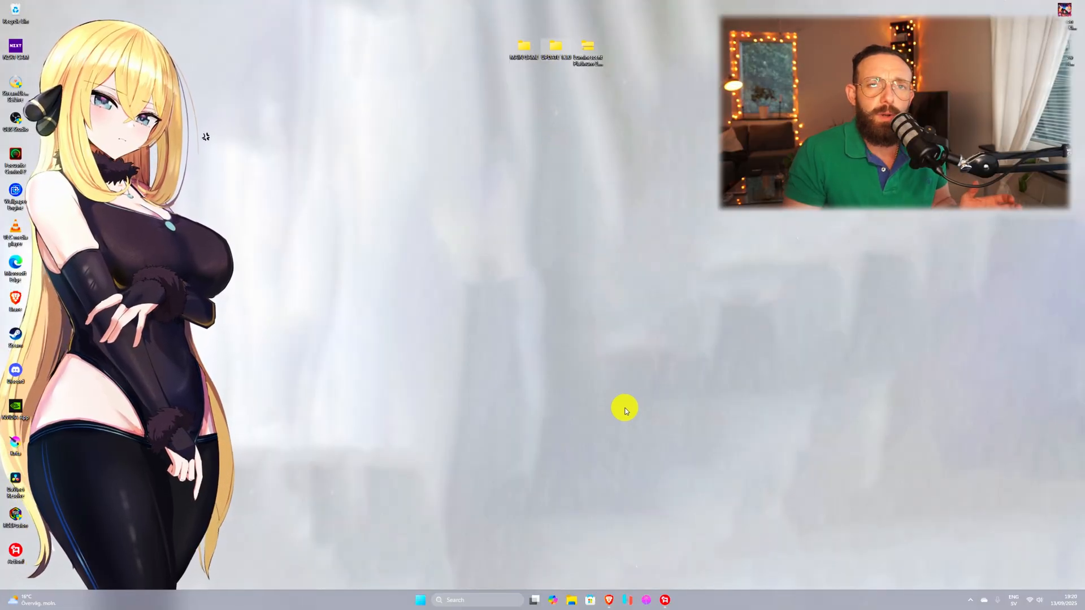
pyautogui.moveTo(627, 392)
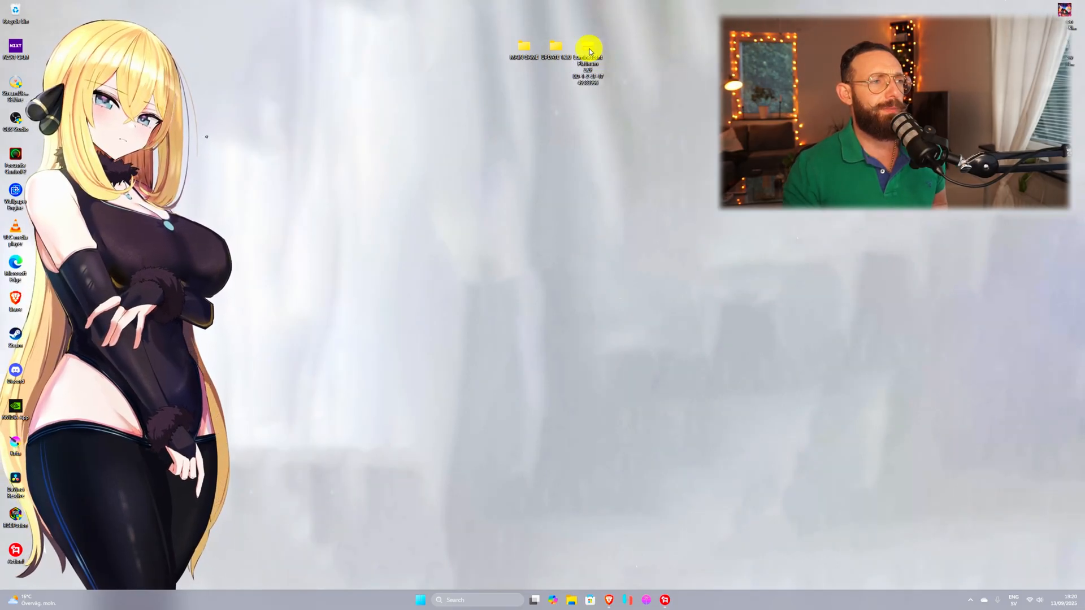
# Extract the Luminescent Platinum 2.2F BD archive to its own folder and open it
pyautogui.rightClick(587, 45)
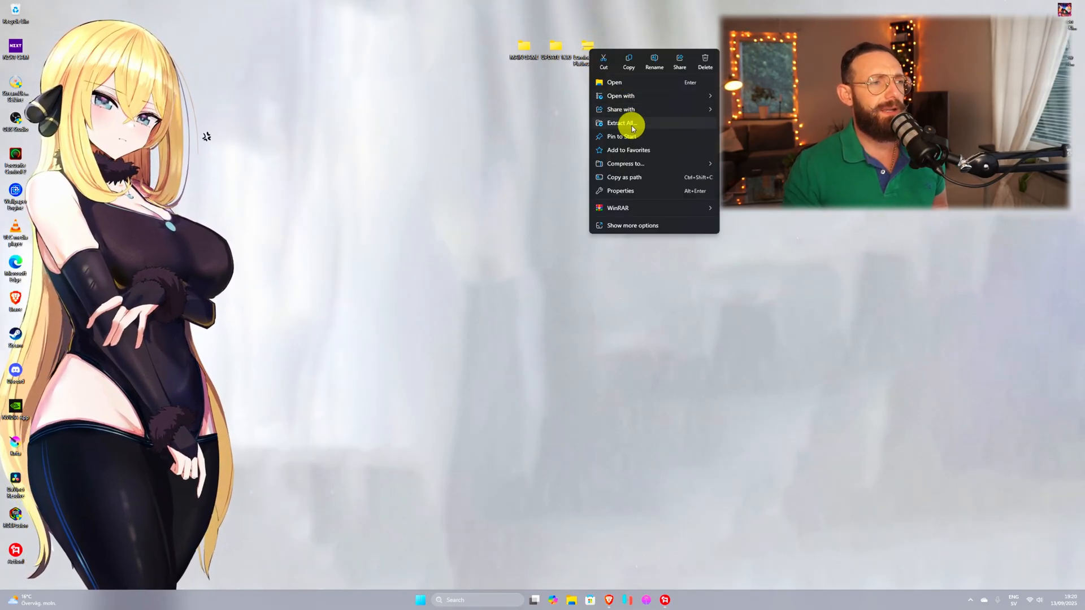
pyautogui.moveTo(618, 208)
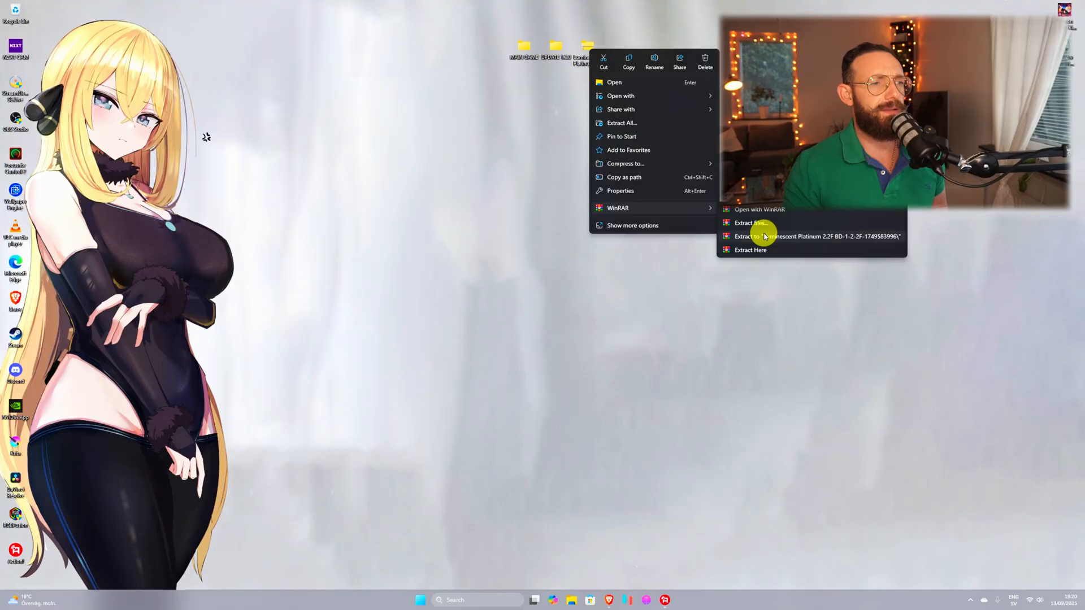
pyautogui.click(750, 250)
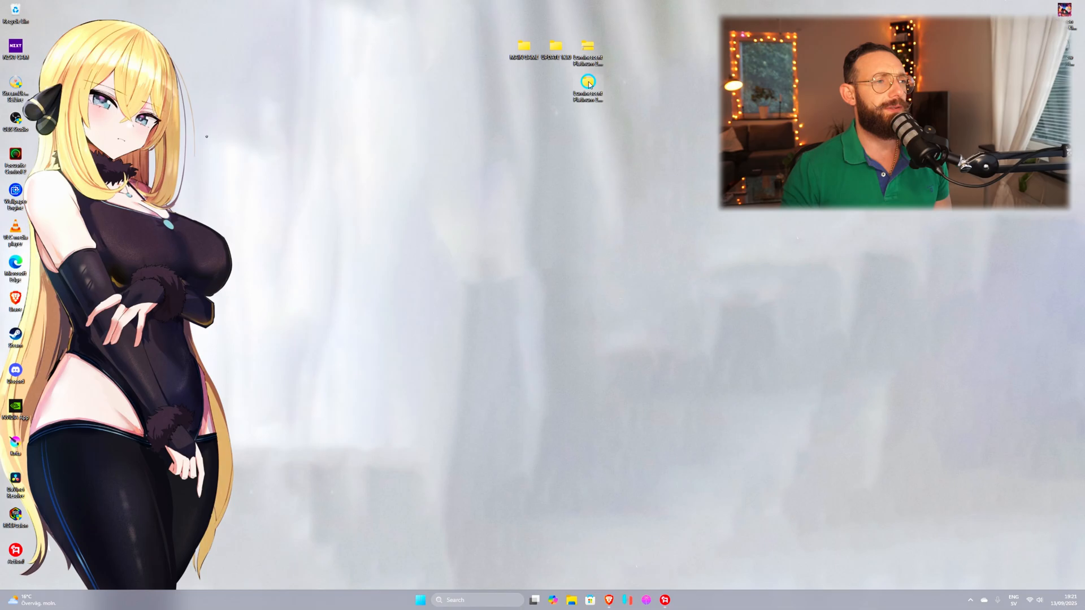
pyautogui.doubleClick(586, 78)
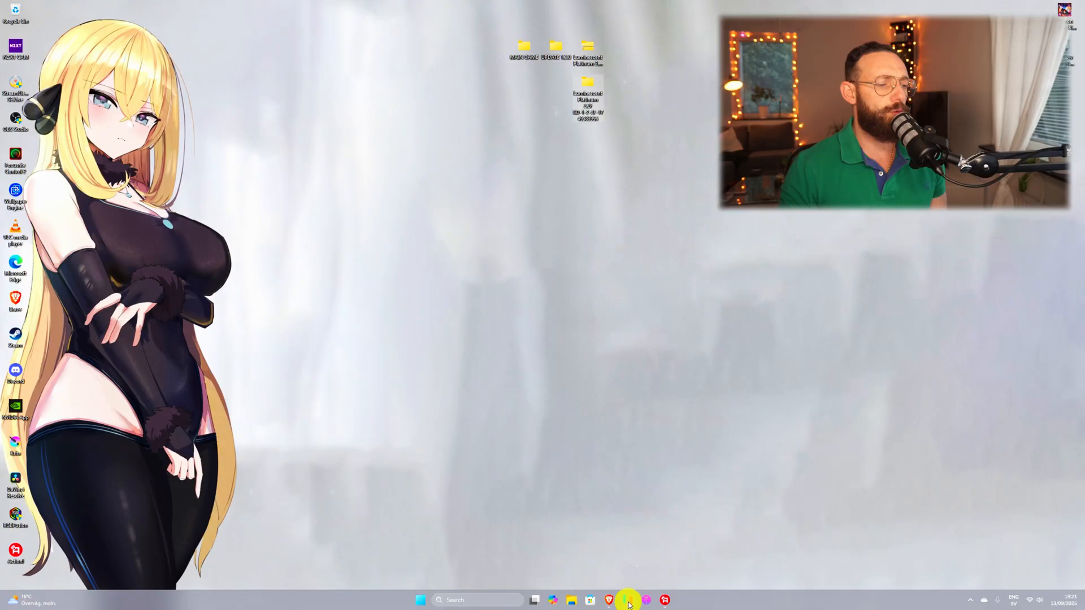
# Save Luminescent Platinum 2.2F BD in Pokémon Brilliant Diamond's Ryujinx mod list
pyautogui.click(627, 599)
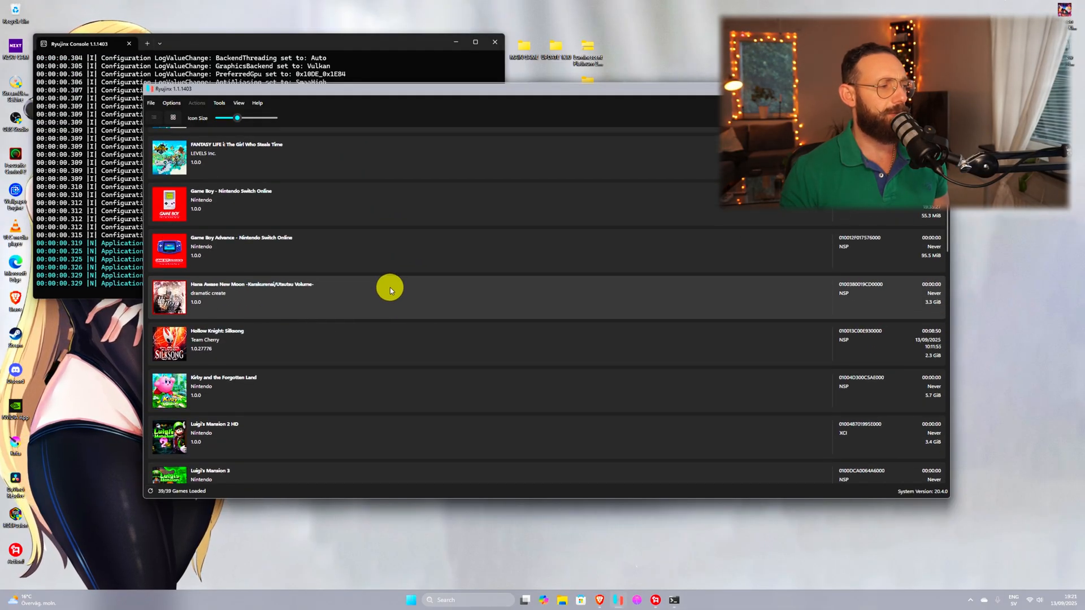
pyautogui.scroll(-3)
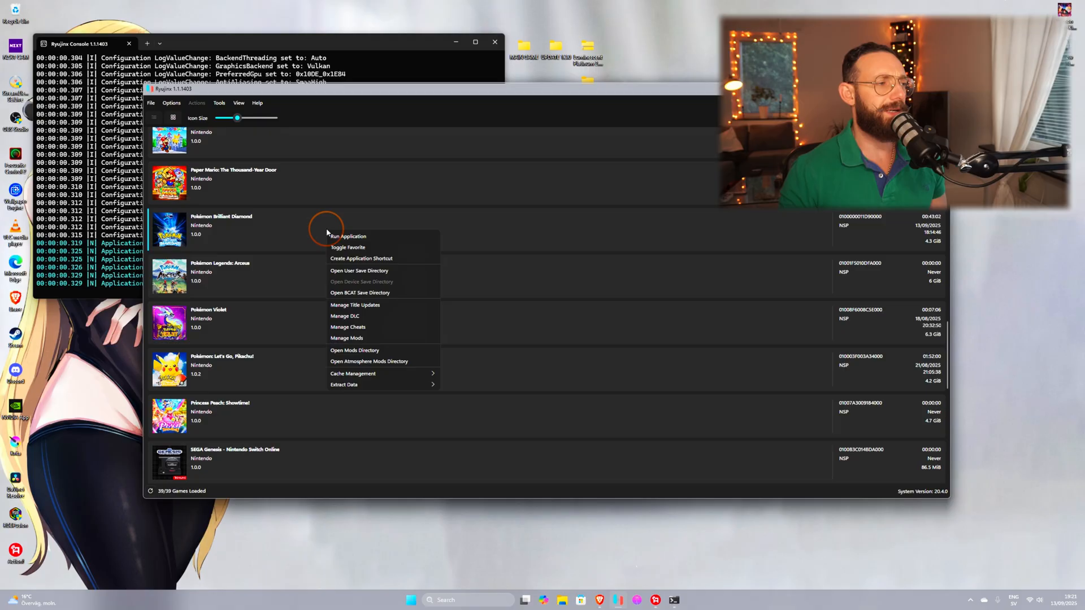
pyautogui.moveTo(361, 308)
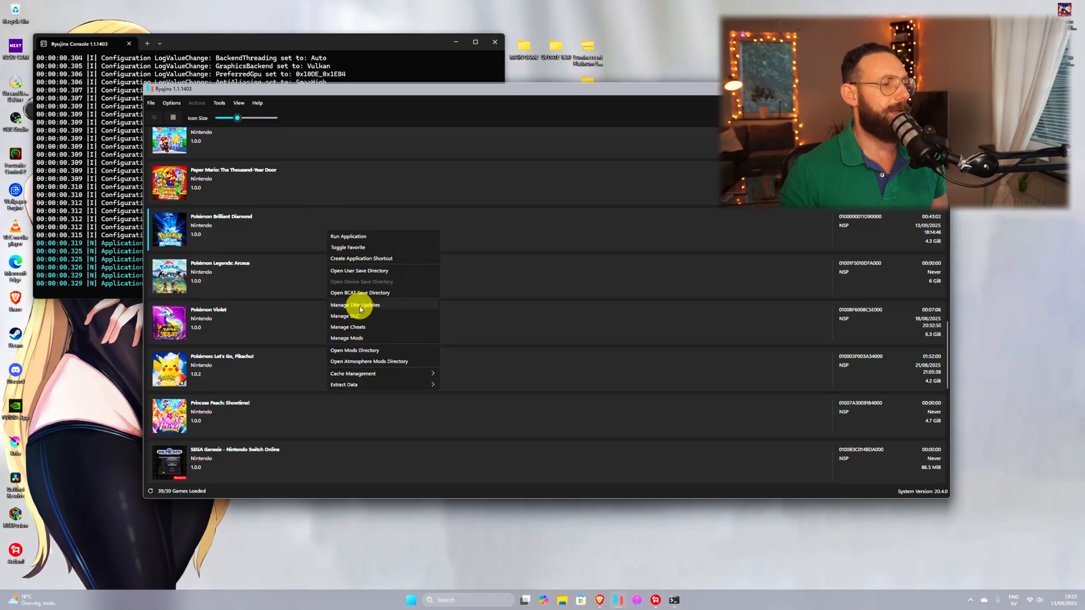
pyautogui.click(347, 338)
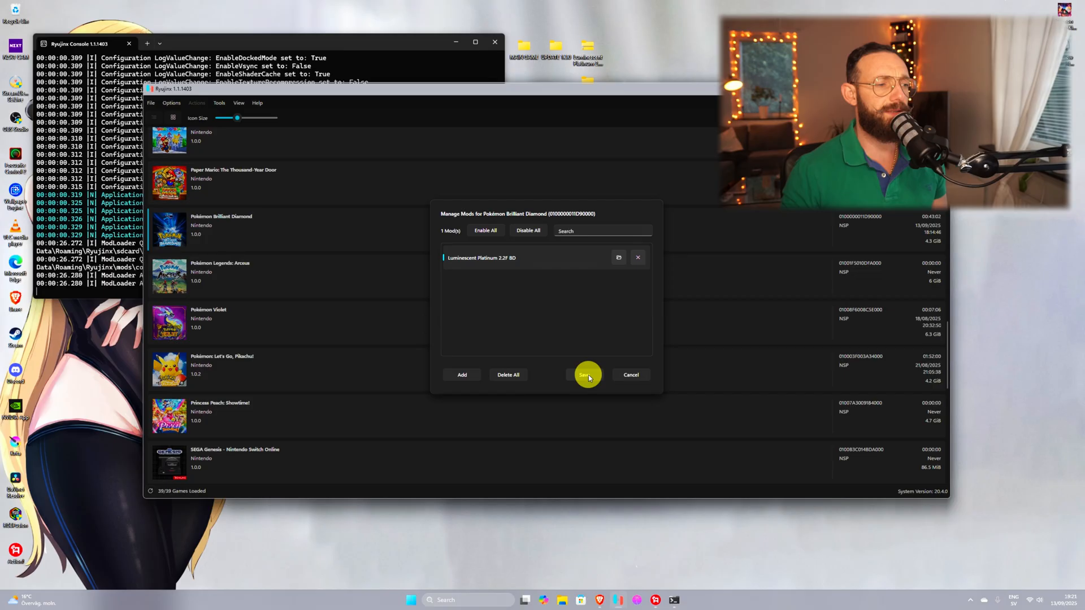
pyautogui.click(585, 375)
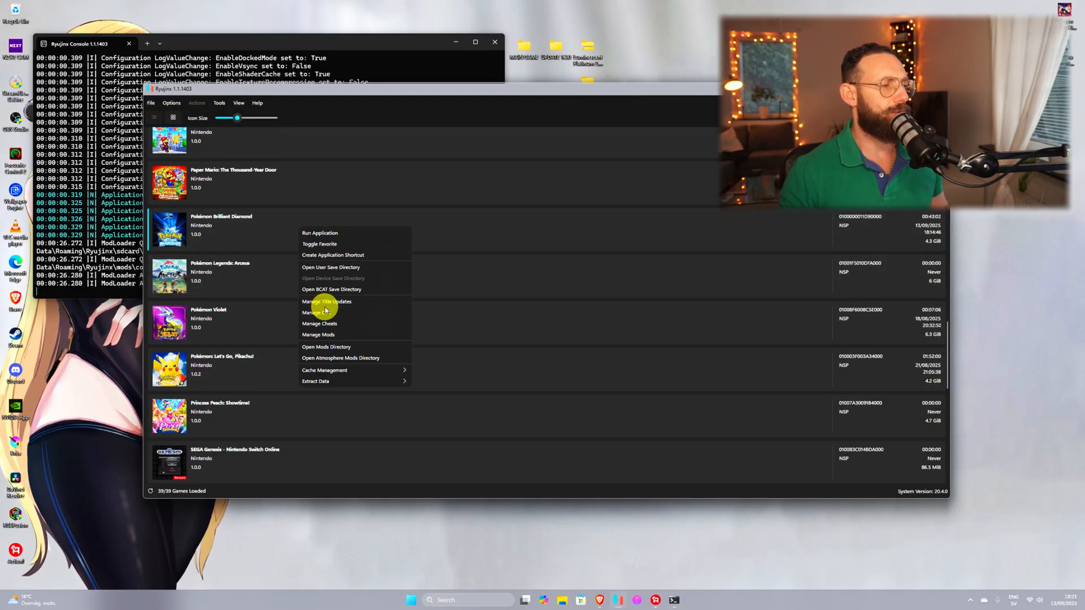
# Open Manage Title Updates for Pokémon Brilliant Diamond and start adding an update
pyautogui.click(327, 301)
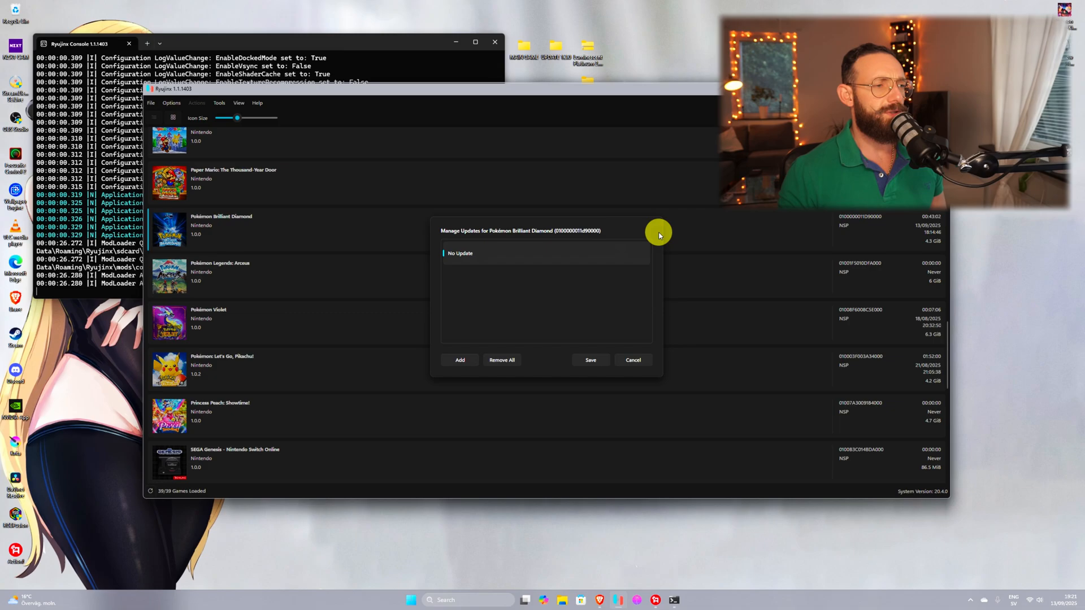
pyautogui.click(459, 360)
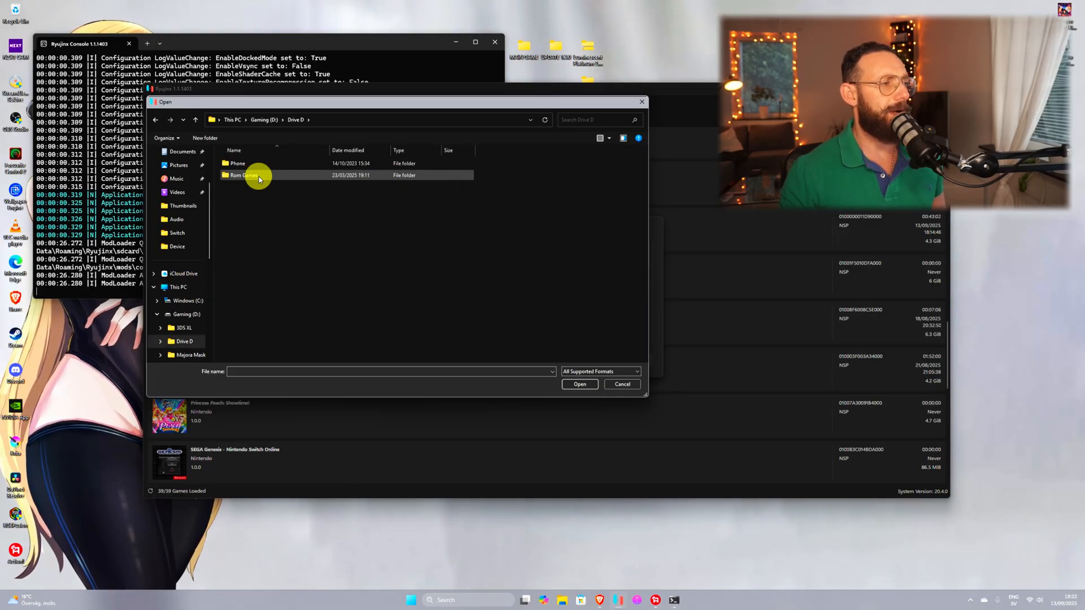
# Open the Rom Games folder to pick the 1.3.0 update file
pyautogui.doubleClick(248, 175)
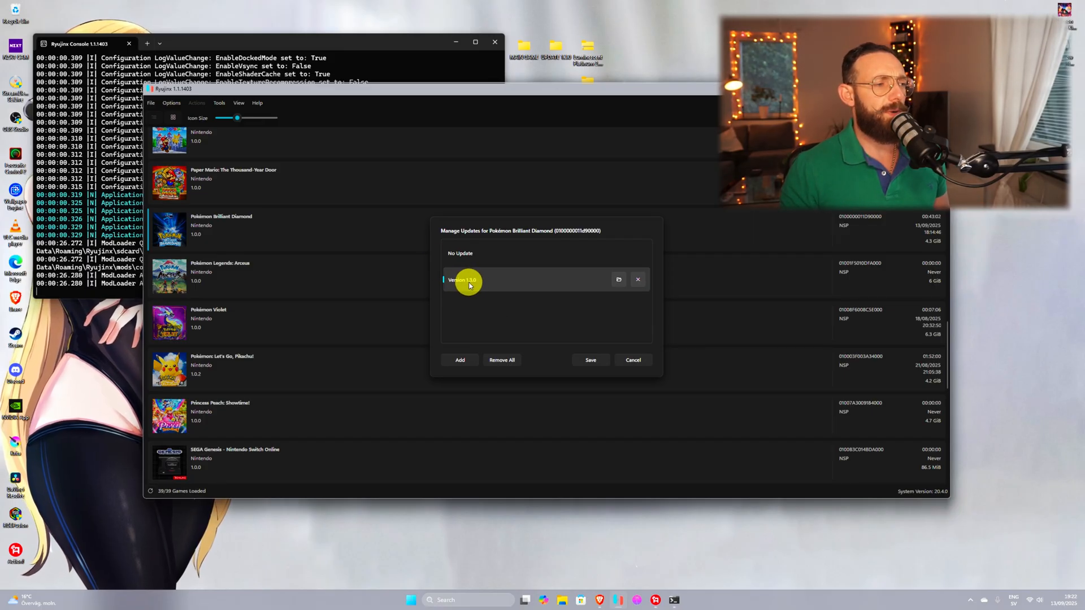
# Save the added 1.3.0 update in Pokémon Brilliant Diamond's update manager
pyautogui.click(633, 360)
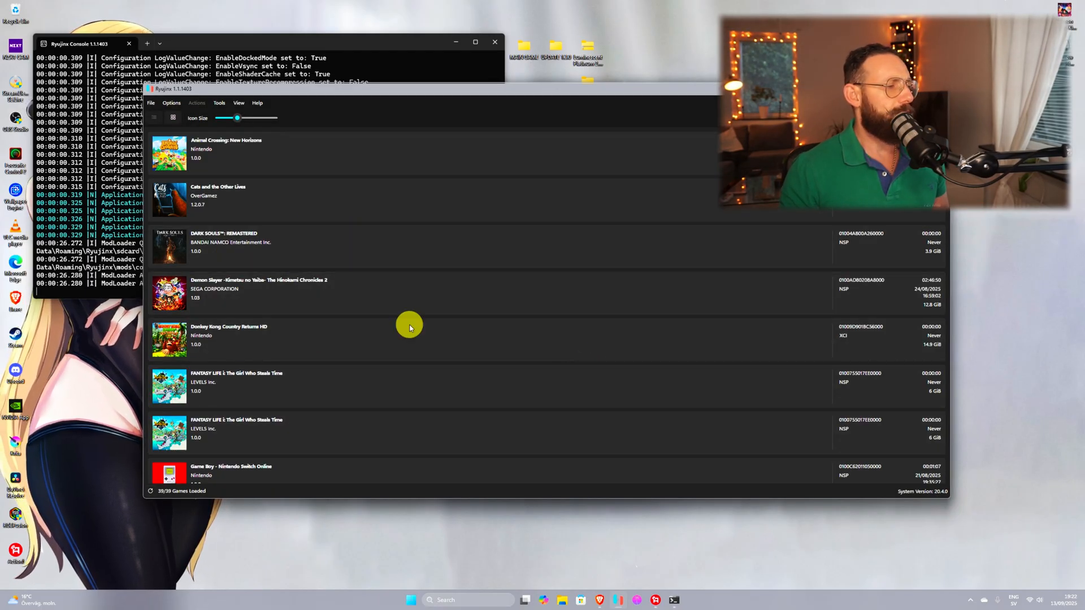
pyautogui.moveTo(305, 354)
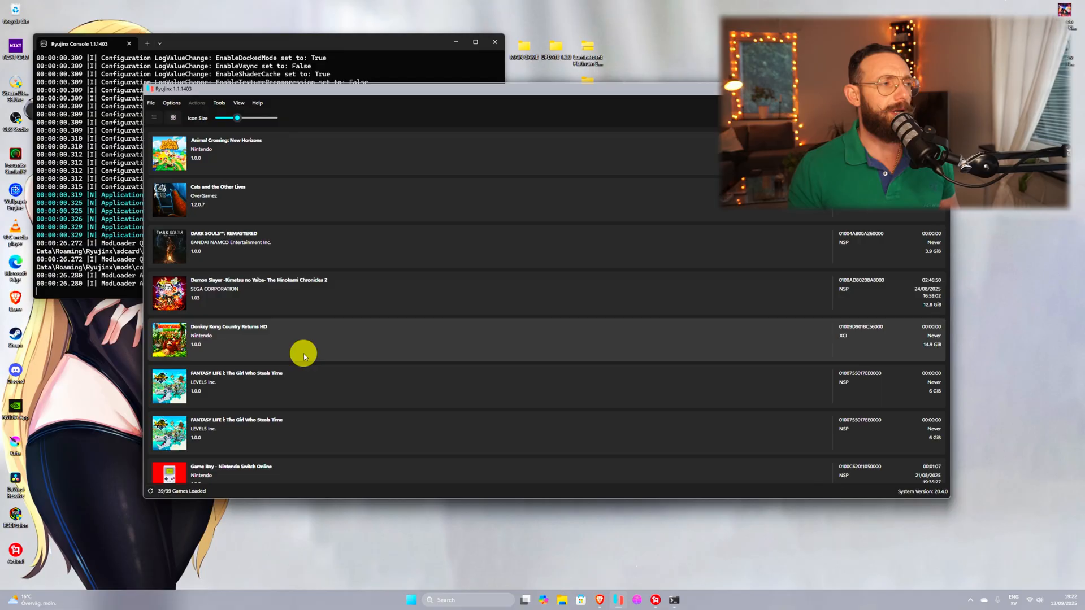
pyautogui.moveTo(393, 373)
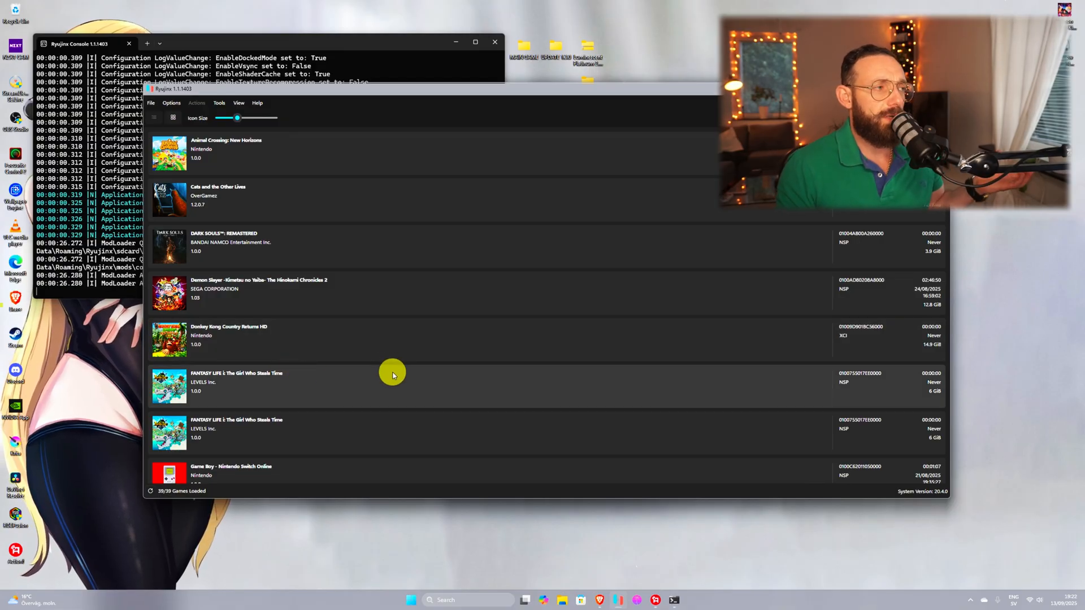